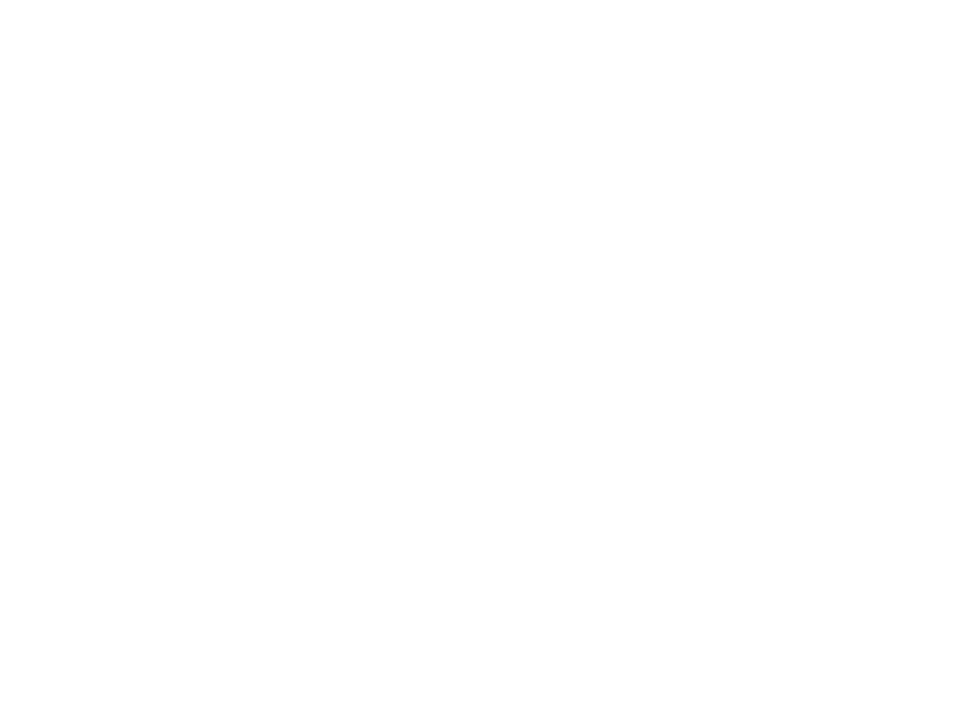
pyautogui.write('The nation achieved prosperity by opening its exports for trade.')
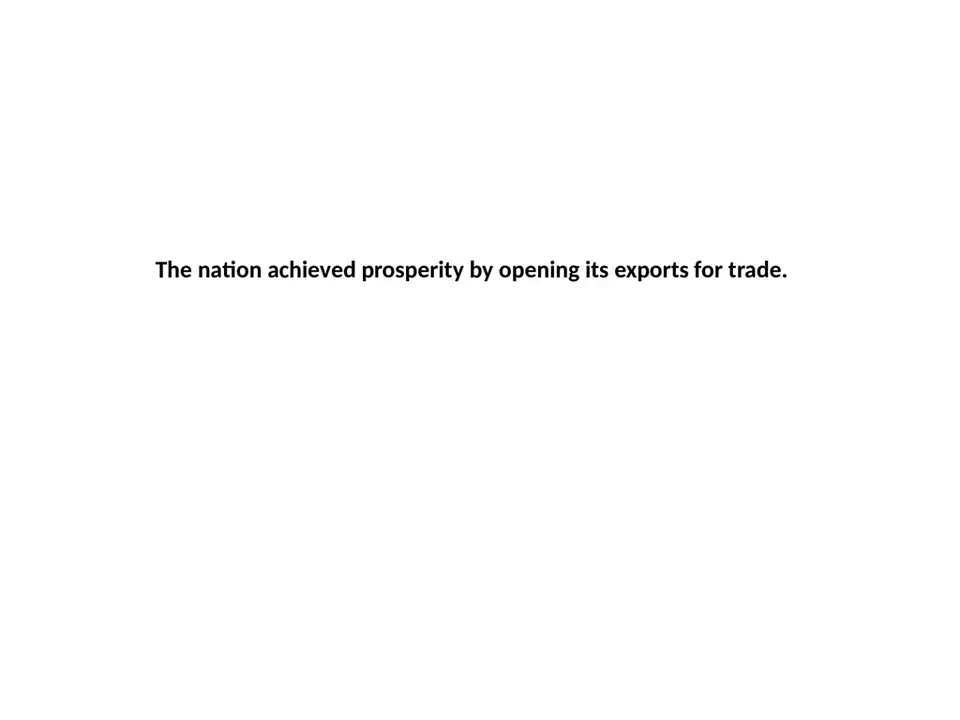